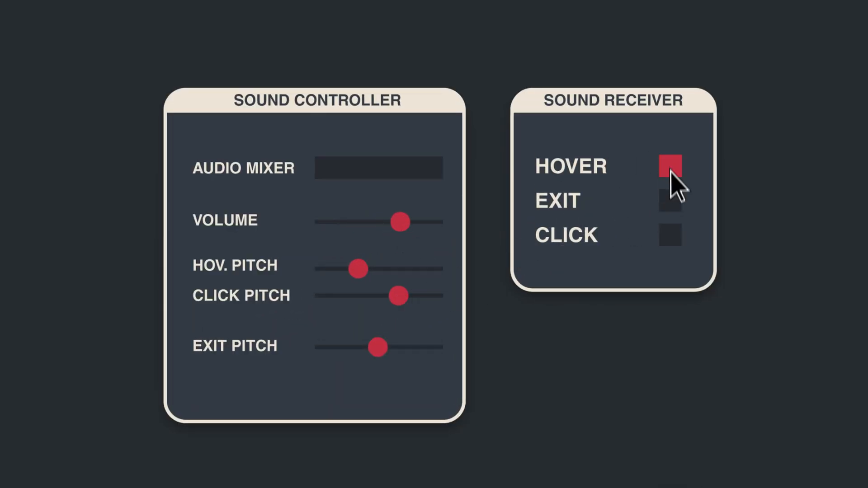
In Play mode, click the receiver's hover square to light the HOVER and CLICK indicators.
{"action": "left_click", "coordinate": [669, 167]}
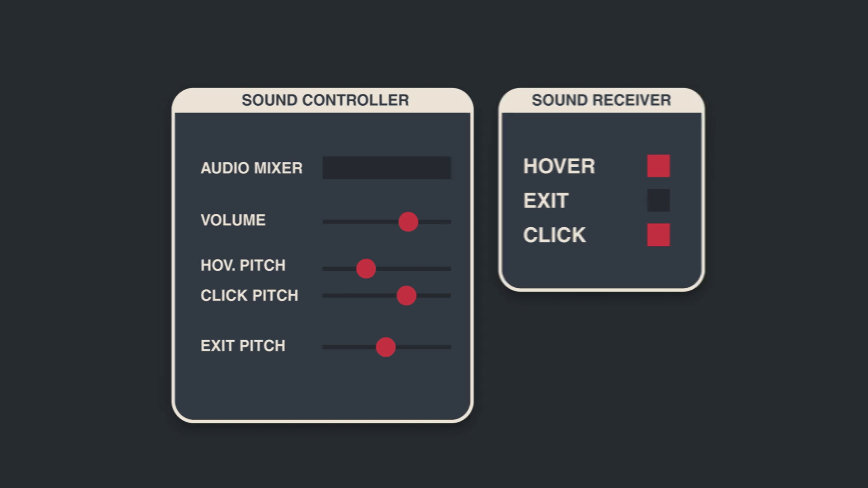